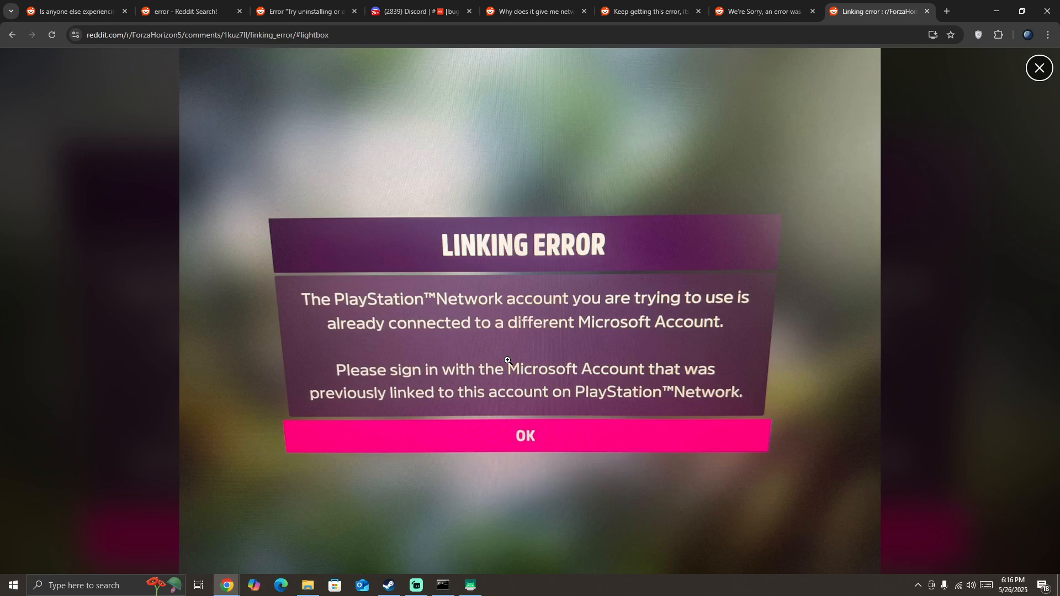
{"action": "mouse_move", "coordinate": [516, 344]}
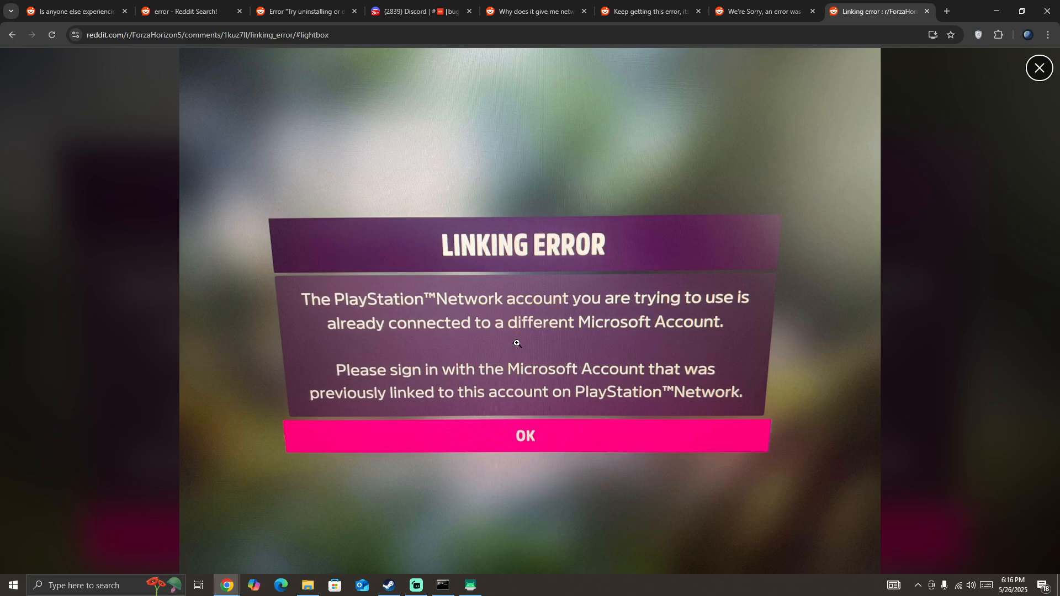
Step: Switch Steam to its Featured store front page, then open the Start menu
{"action": "left_click", "coordinate": [389, 585]}
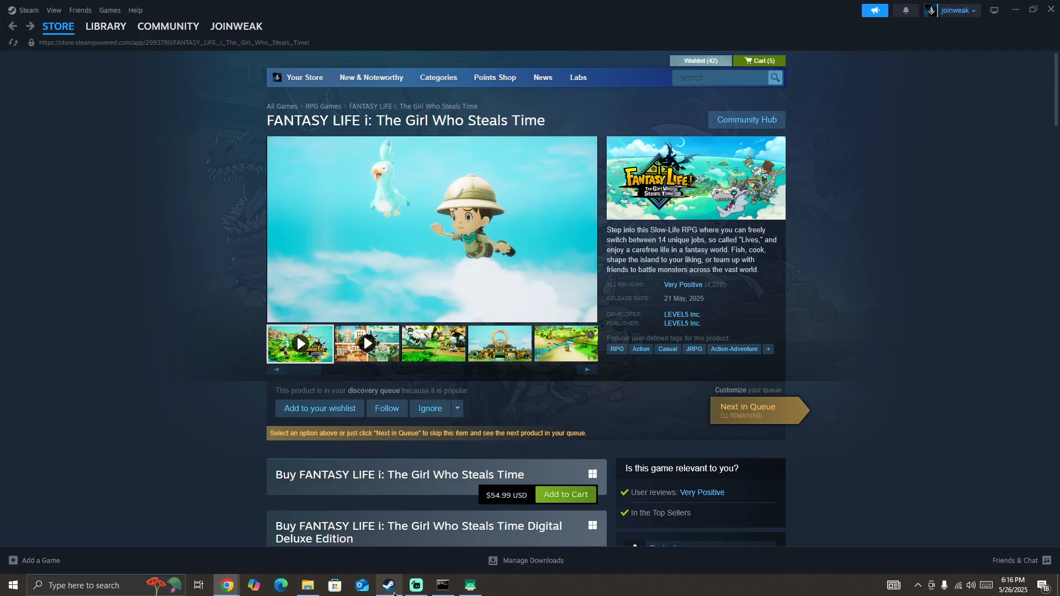
{"action": "left_click", "coordinate": [58, 26]}
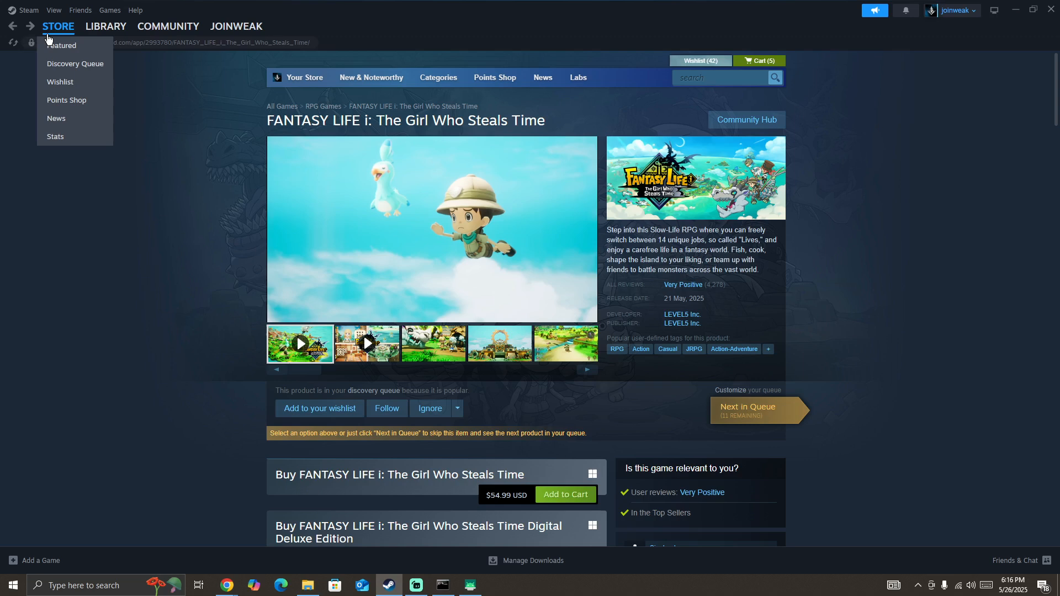
{"action": "left_click", "coordinate": [62, 46]}
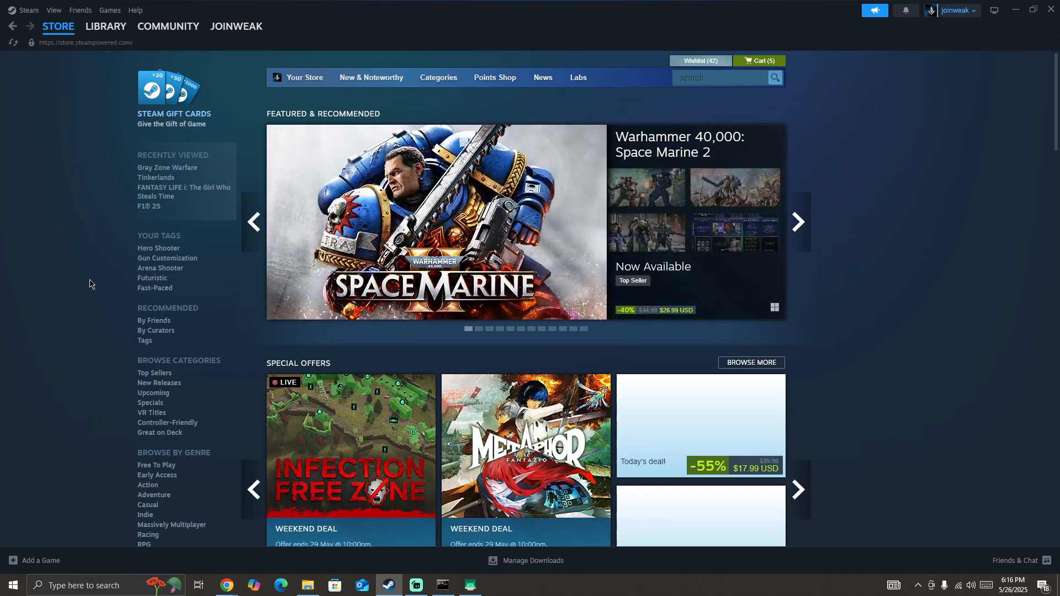
{"action": "mouse_move", "coordinate": [96, 283]}
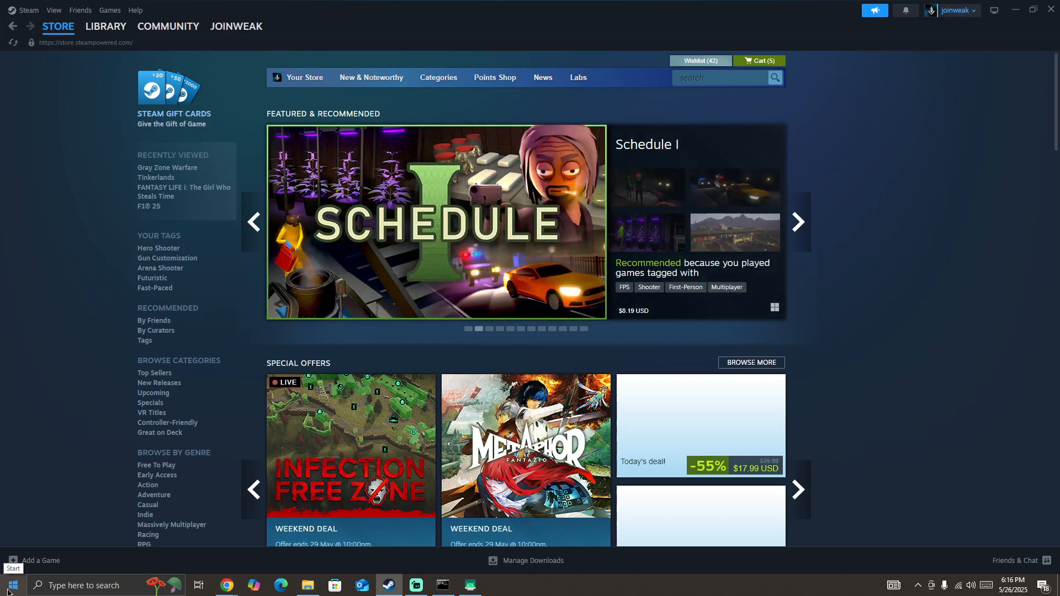
{"action": "left_click", "coordinate": [10, 583]}
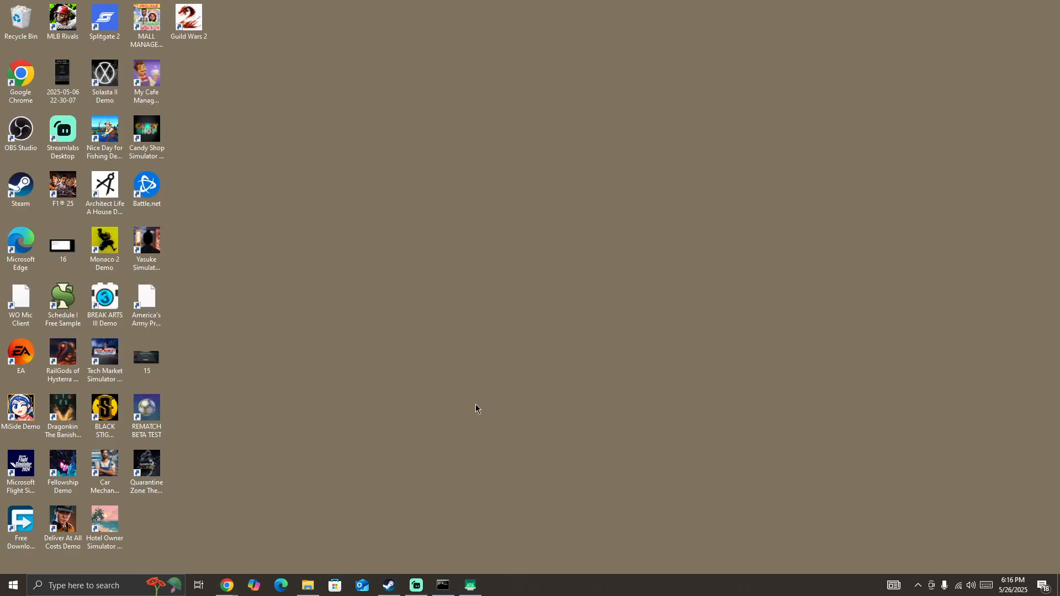
{"action": "mouse_move", "coordinate": [420, 397]}
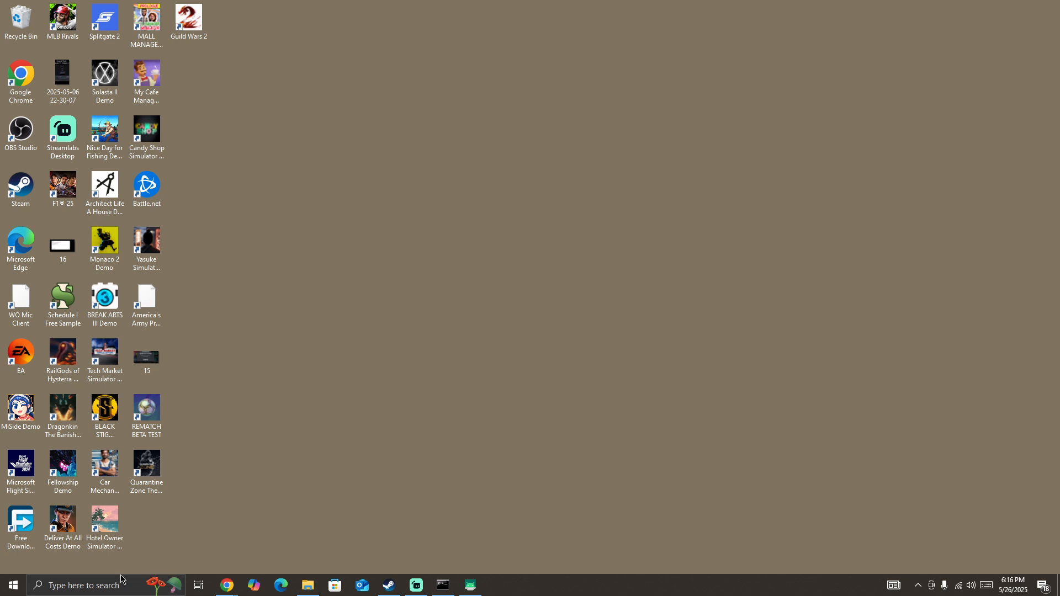
Step: Open the Windows Search panel from the taskbar search box
{"action": "left_click", "coordinate": [83, 585]}
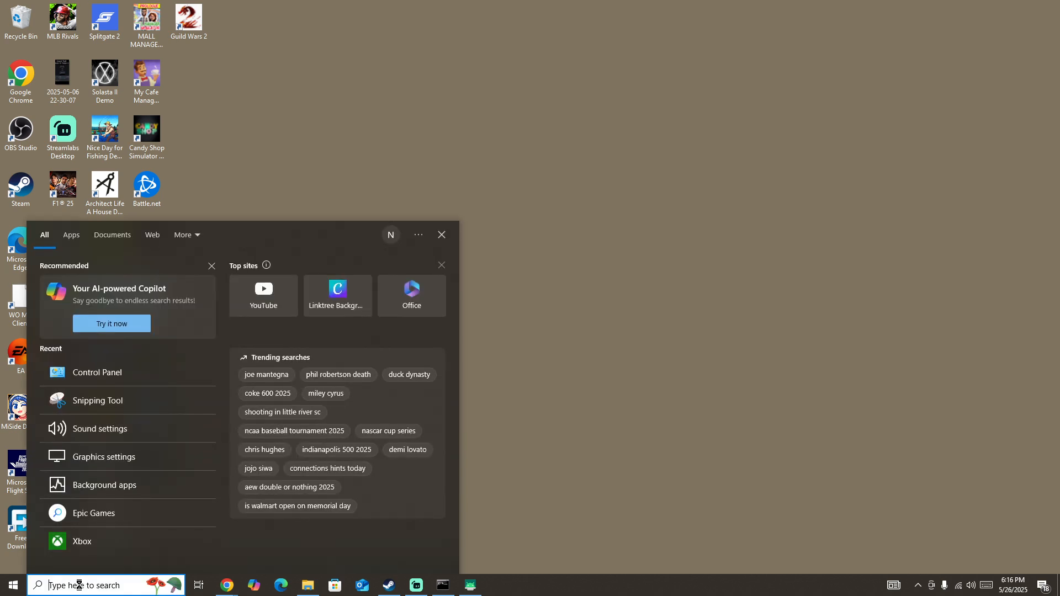
{"action": "mouse_move", "coordinate": [142, 473]}
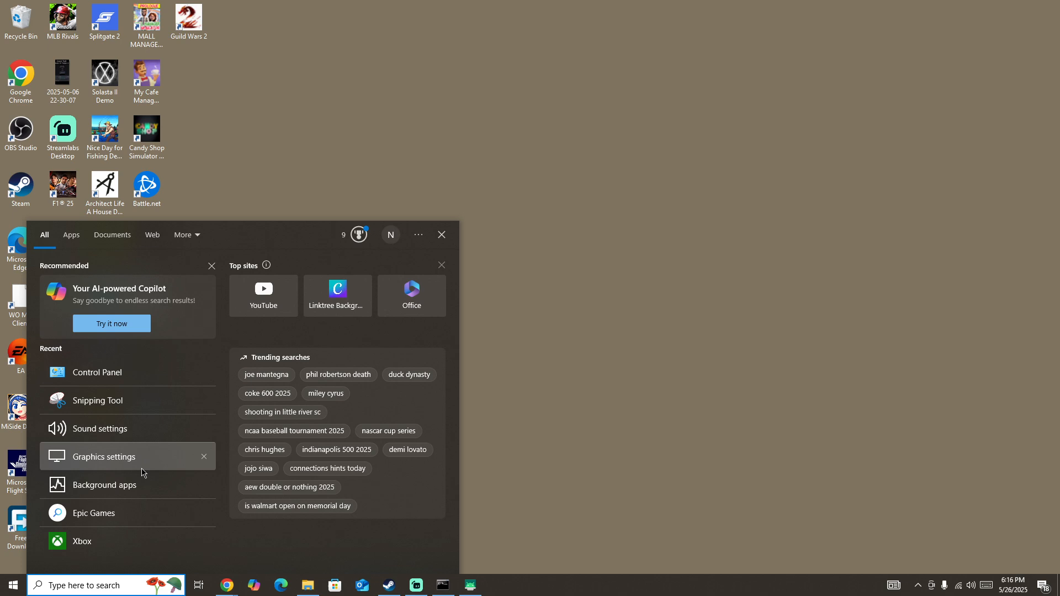
{"action": "mouse_move", "coordinate": [350, 453]}
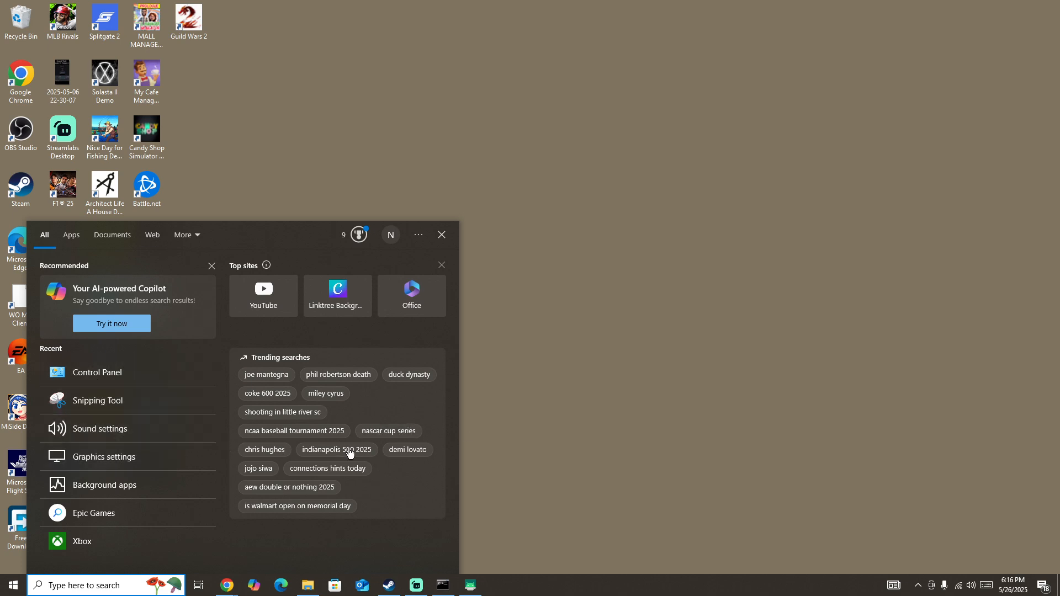
Step: Open Control Panel from recent items and go to Network and Sharing Center
{"action": "left_click", "coordinate": [97, 373]}
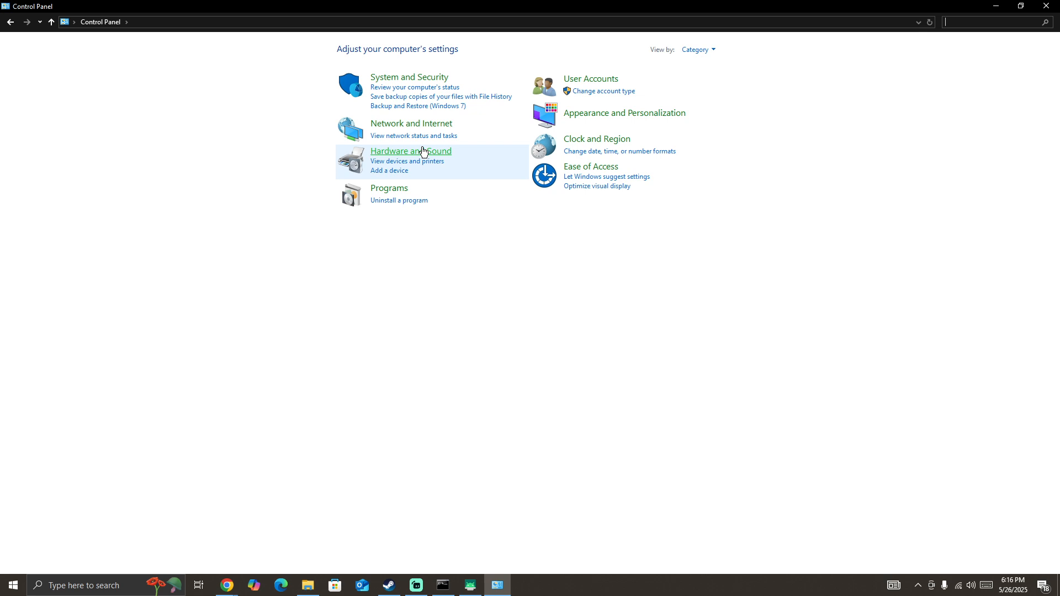
{"action": "left_click", "coordinate": [412, 124]}
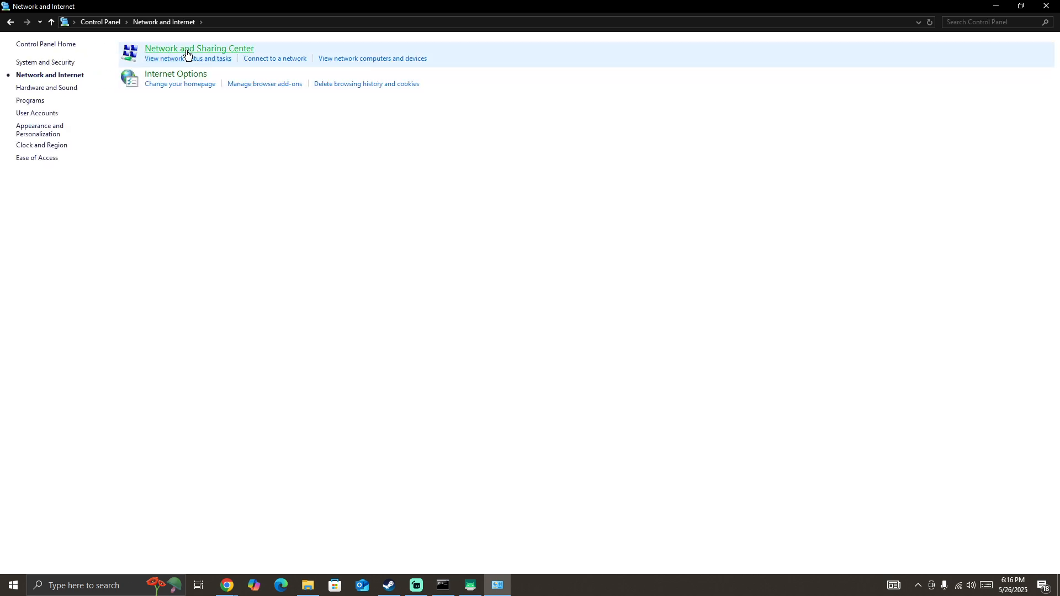
{"action": "left_click", "coordinate": [196, 49]}
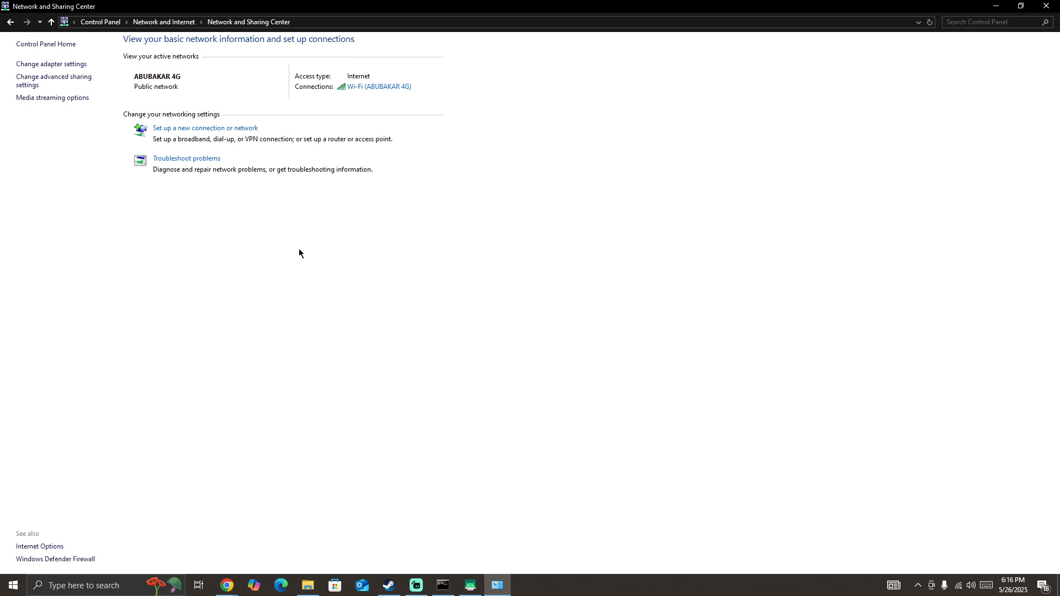
{"action": "mouse_move", "coordinate": [374, 96]}
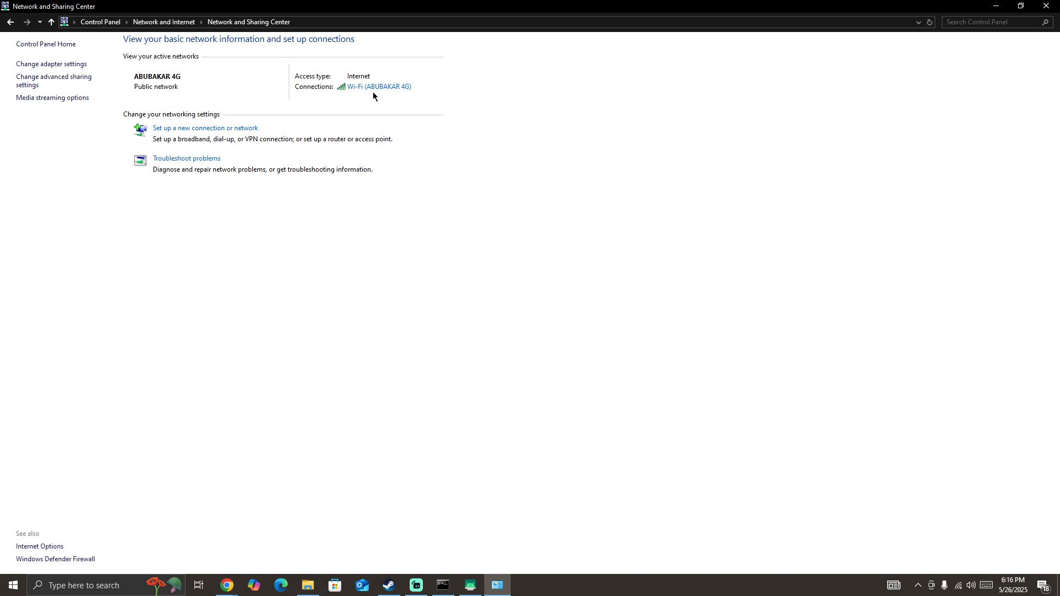
Step: Set the Wi-Fi adapter's IPv4 DNS servers to 8.8.8.8 and 8.8.4.4 and save
{"action": "left_click", "coordinate": [379, 87]}
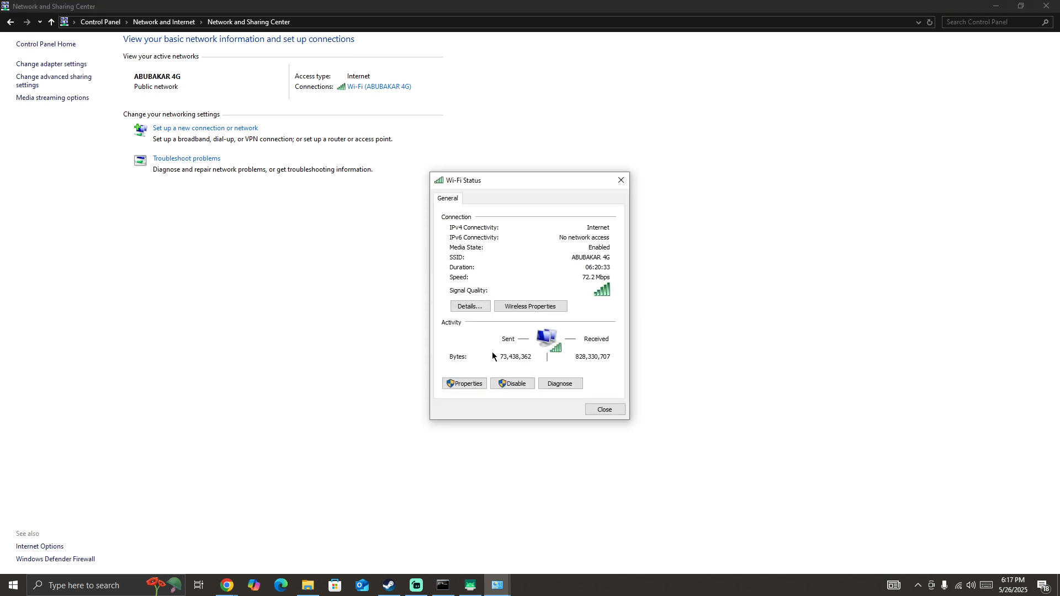
{"action": "left_click", "coordinate": [530, 306]}
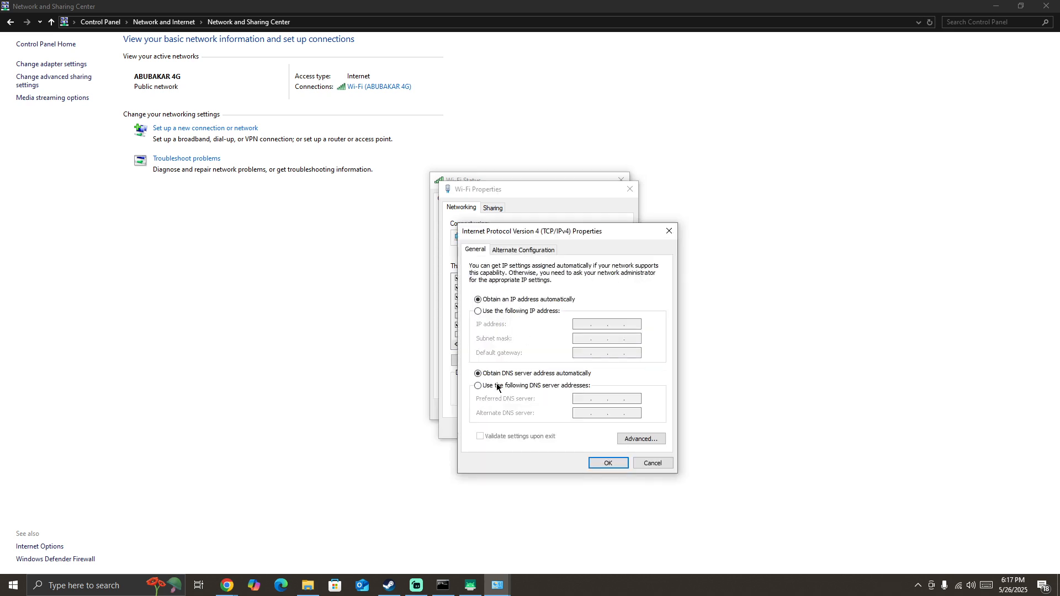
{"action": "left_click", "coordinate": [478, 386]}
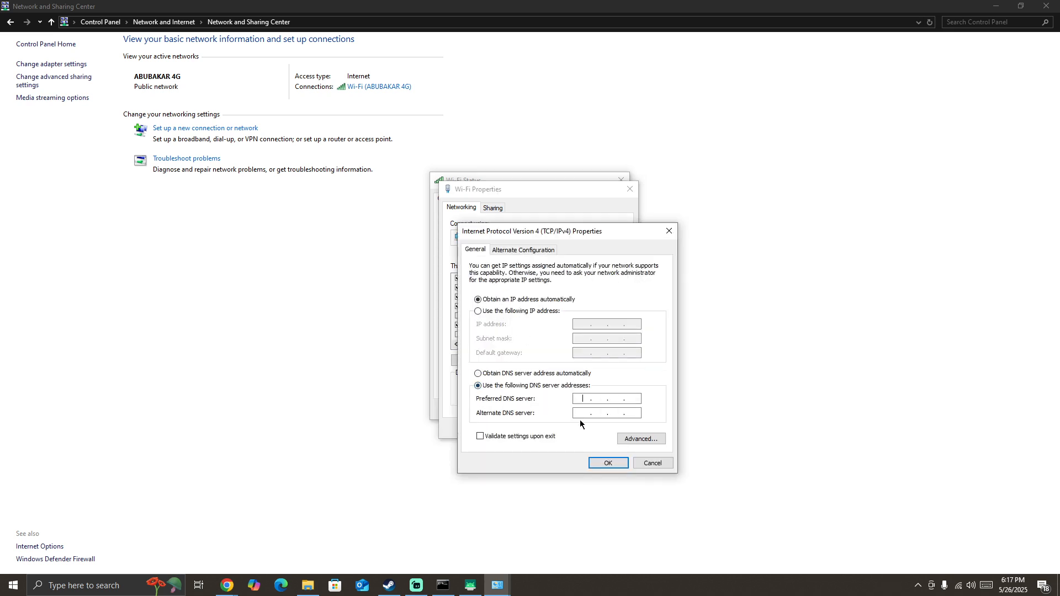
{"action": "type", "text": "8.8.8.8"}
{"action": "left_click", "coordinate": [606, 413]}
{"action": "type", "text": "8.8.4.4"}
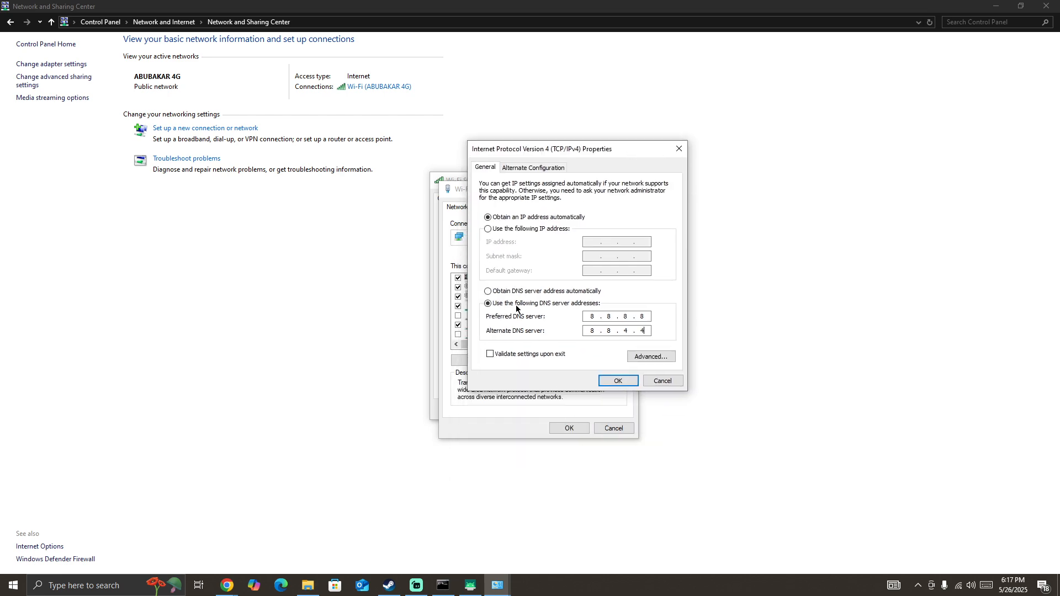
{"action": "left_click", "coordinate": [618, 380]}
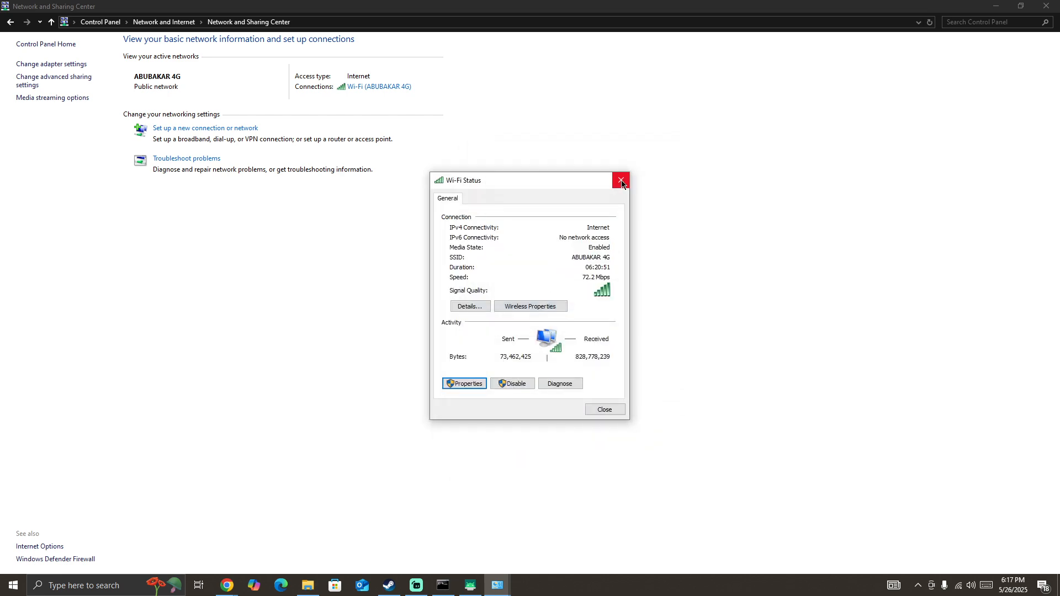
Step: Close the Wi-Fi Status window, returning to the desktop
{"action": "left_click", "coordinate": [620, 180]}
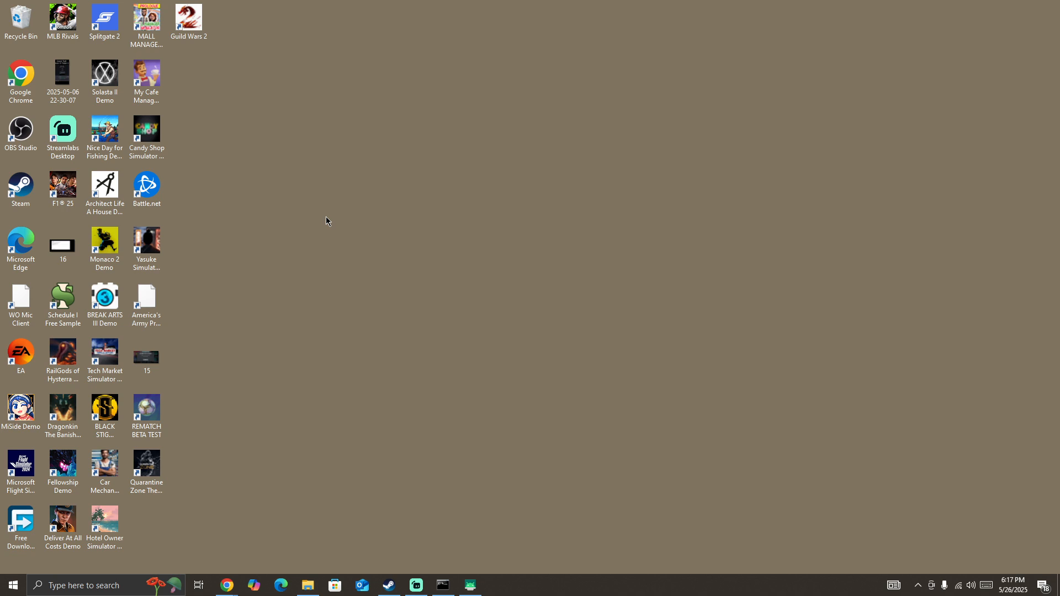
{"action": "mouse_move", "coordinate": [525, 211]}
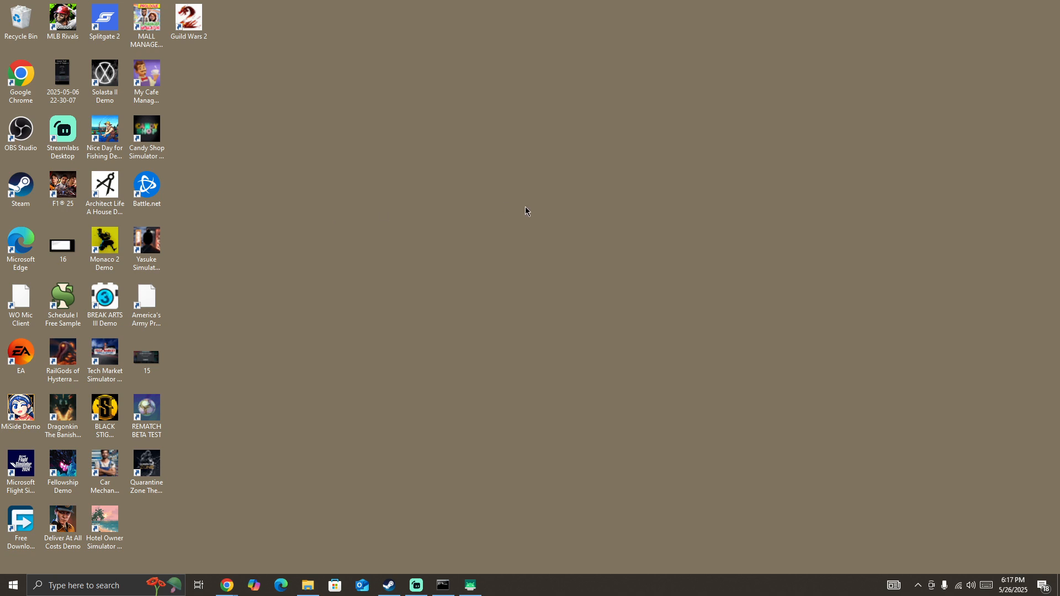
{"action": "mouse_move", "coordinate": [453, 549]}
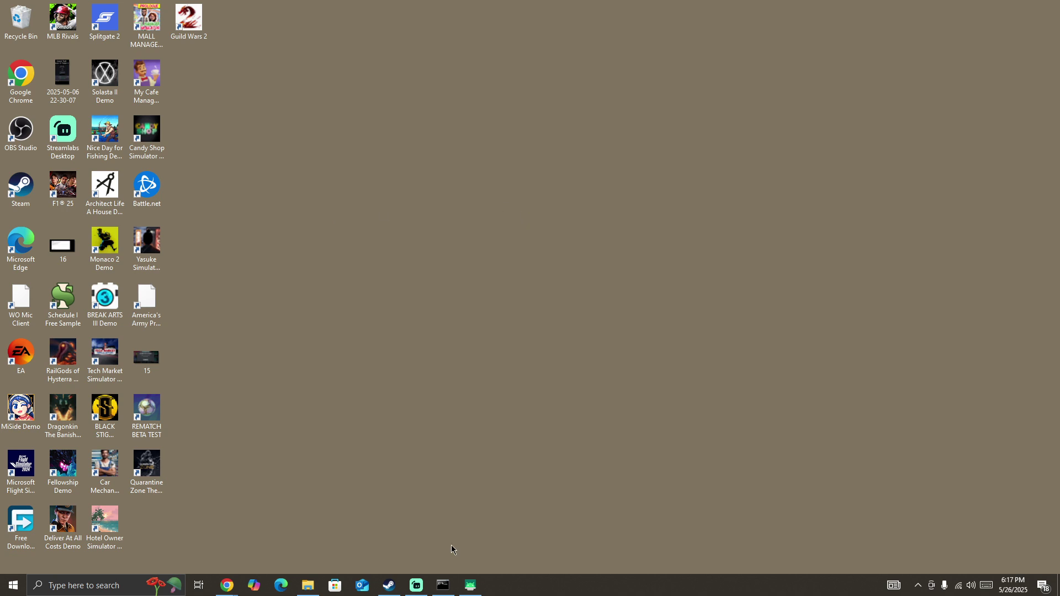